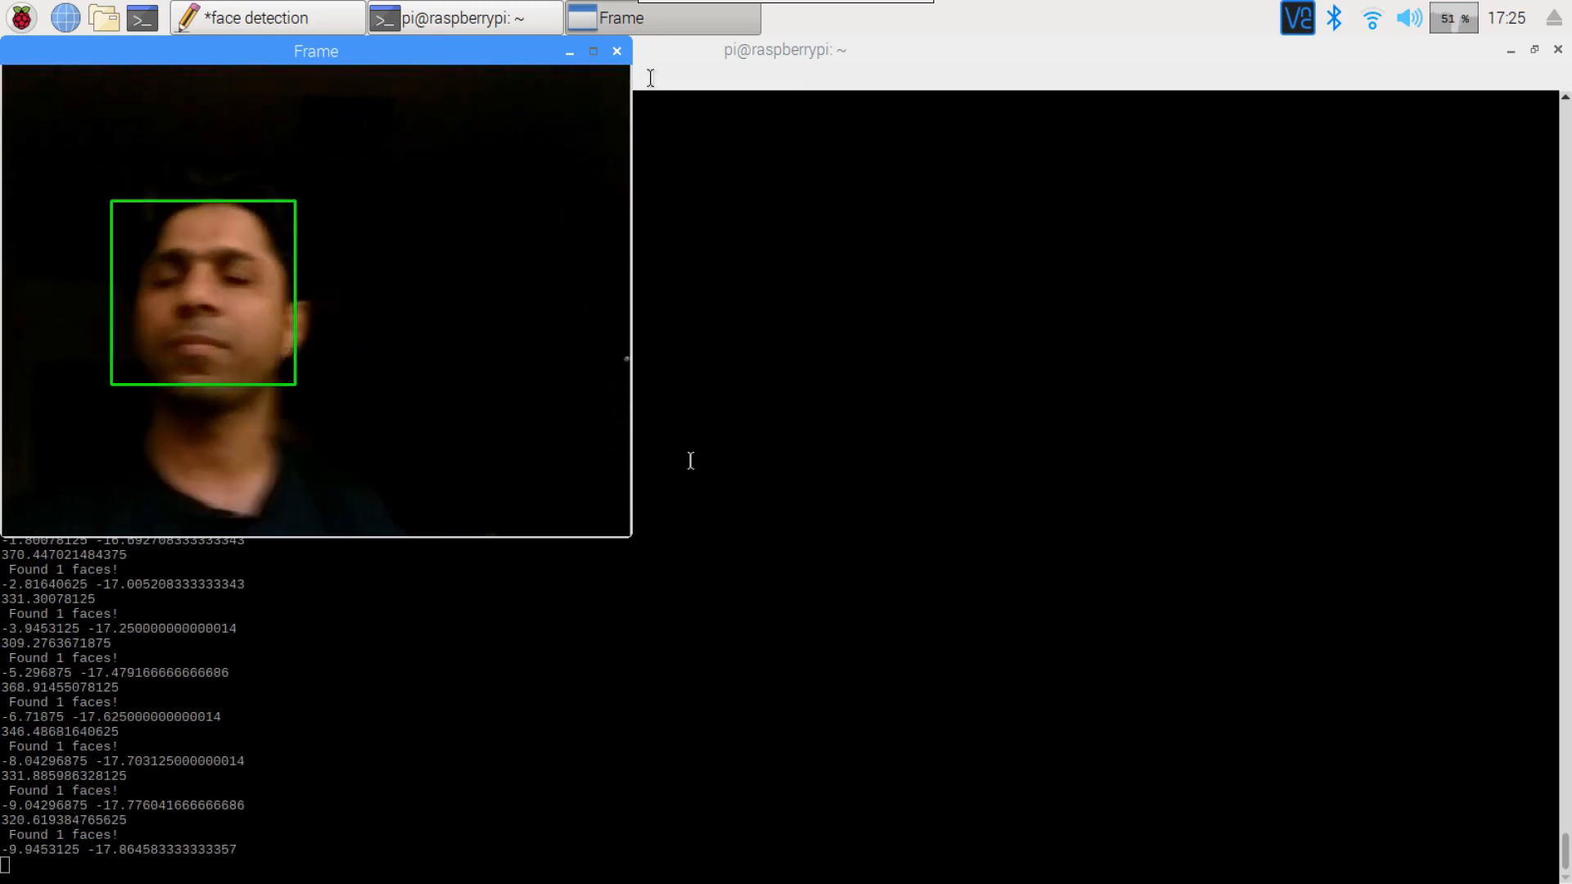
Step: Stop the LBP face tracker and enter the sudo python3 facetracker_lbp_grey_picamera.py command
{"action": "left_click", "coordinate": [461, 17]}
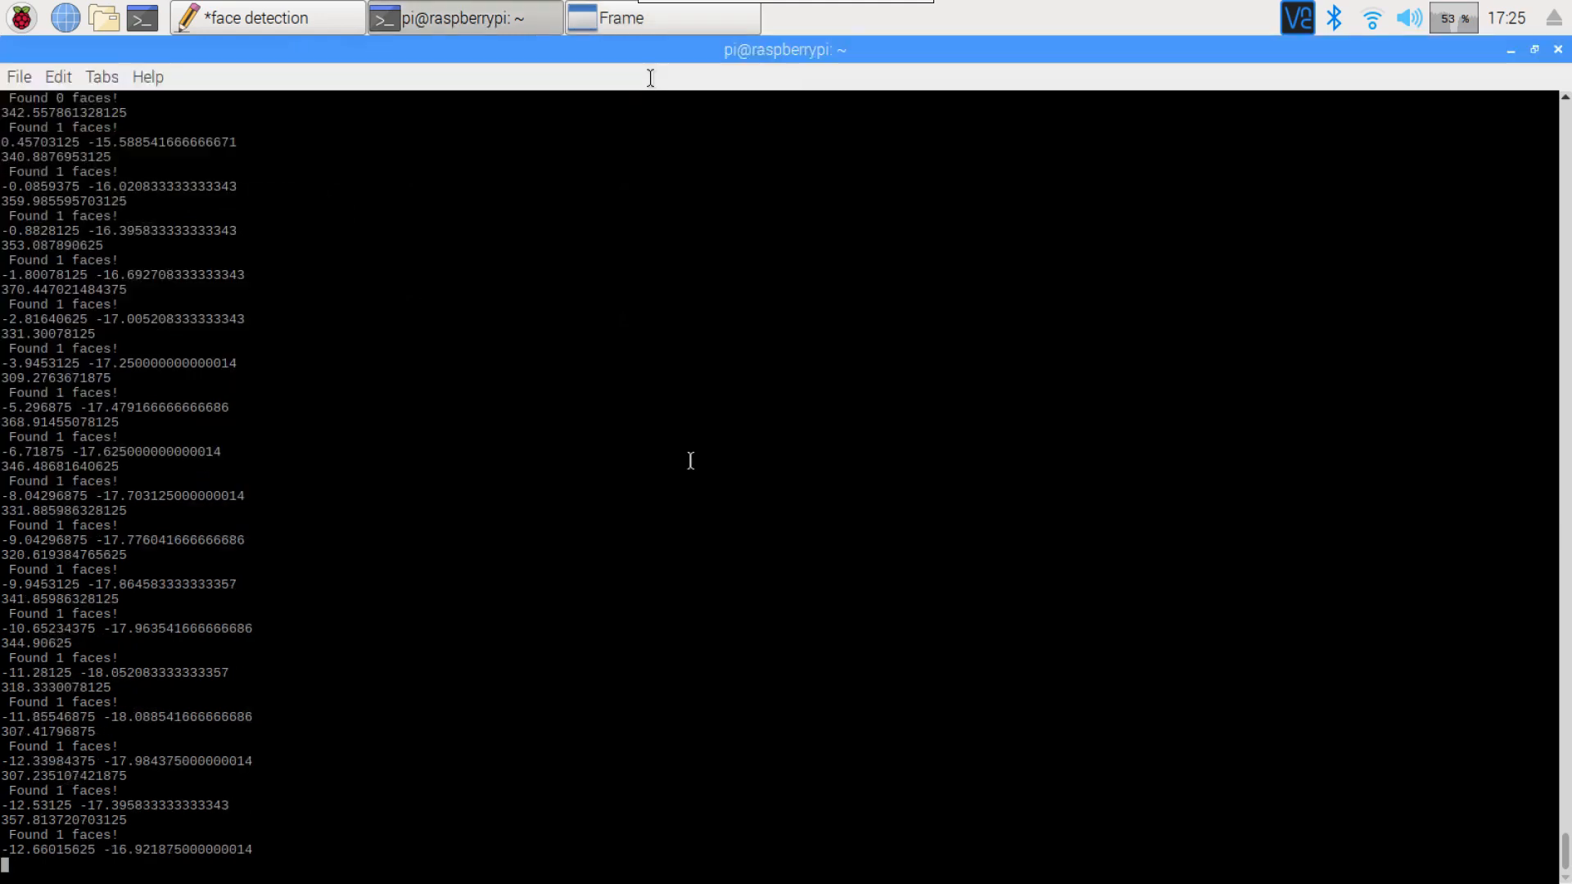
{"action": "key", "text": "ctrl+c"}
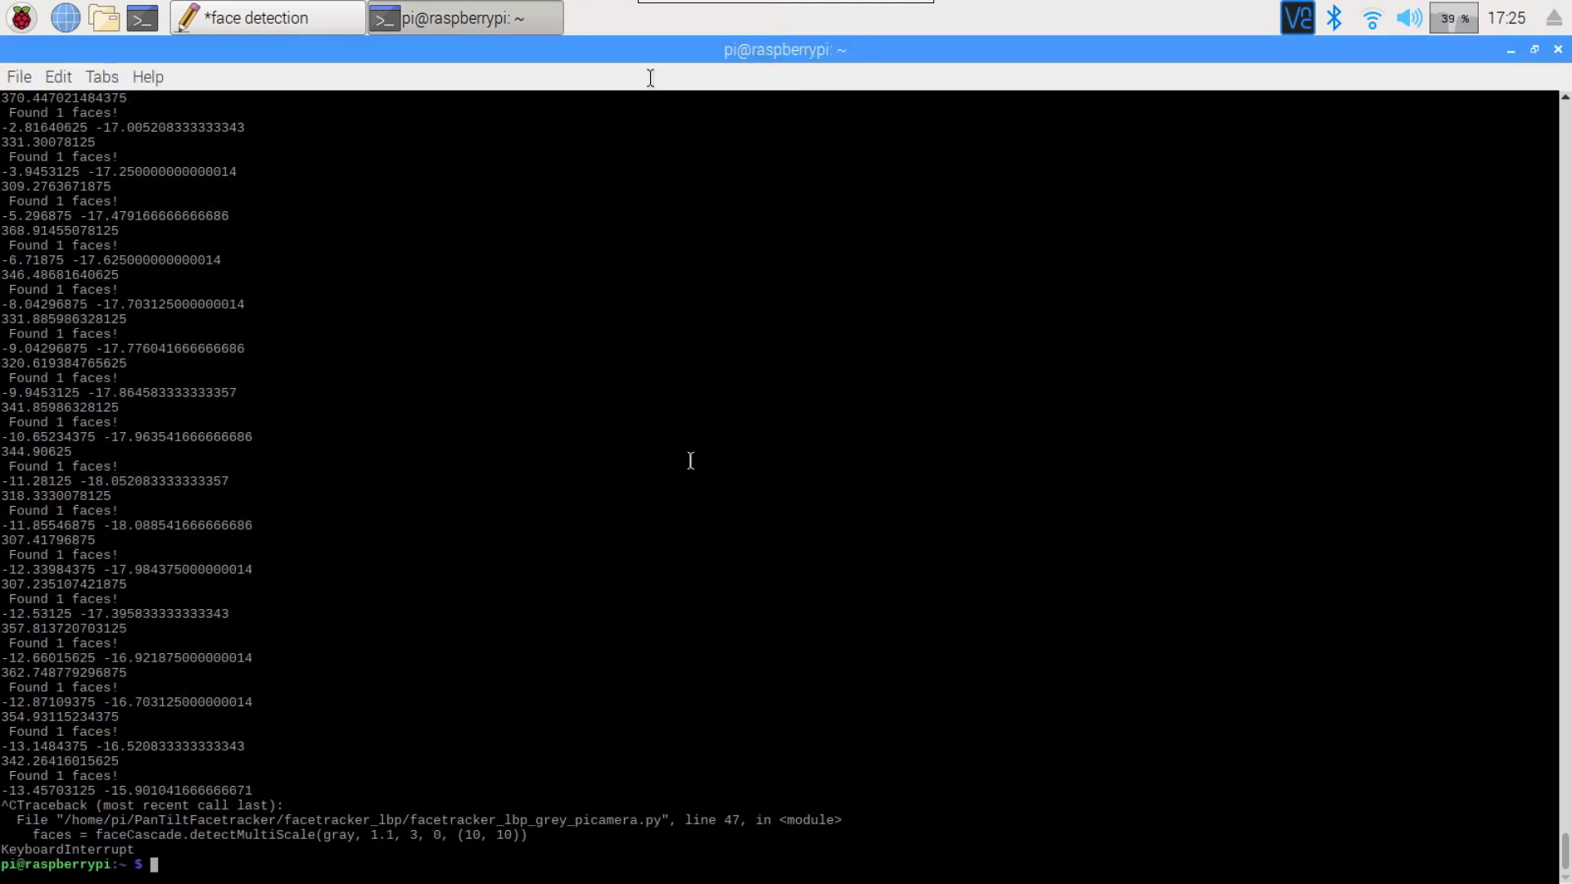
{"action": "type", "text": "sudo python3 ~/PanTiltFacetracker/facetracker_lbp/facetracker_lbp_grey_picamera.py"}
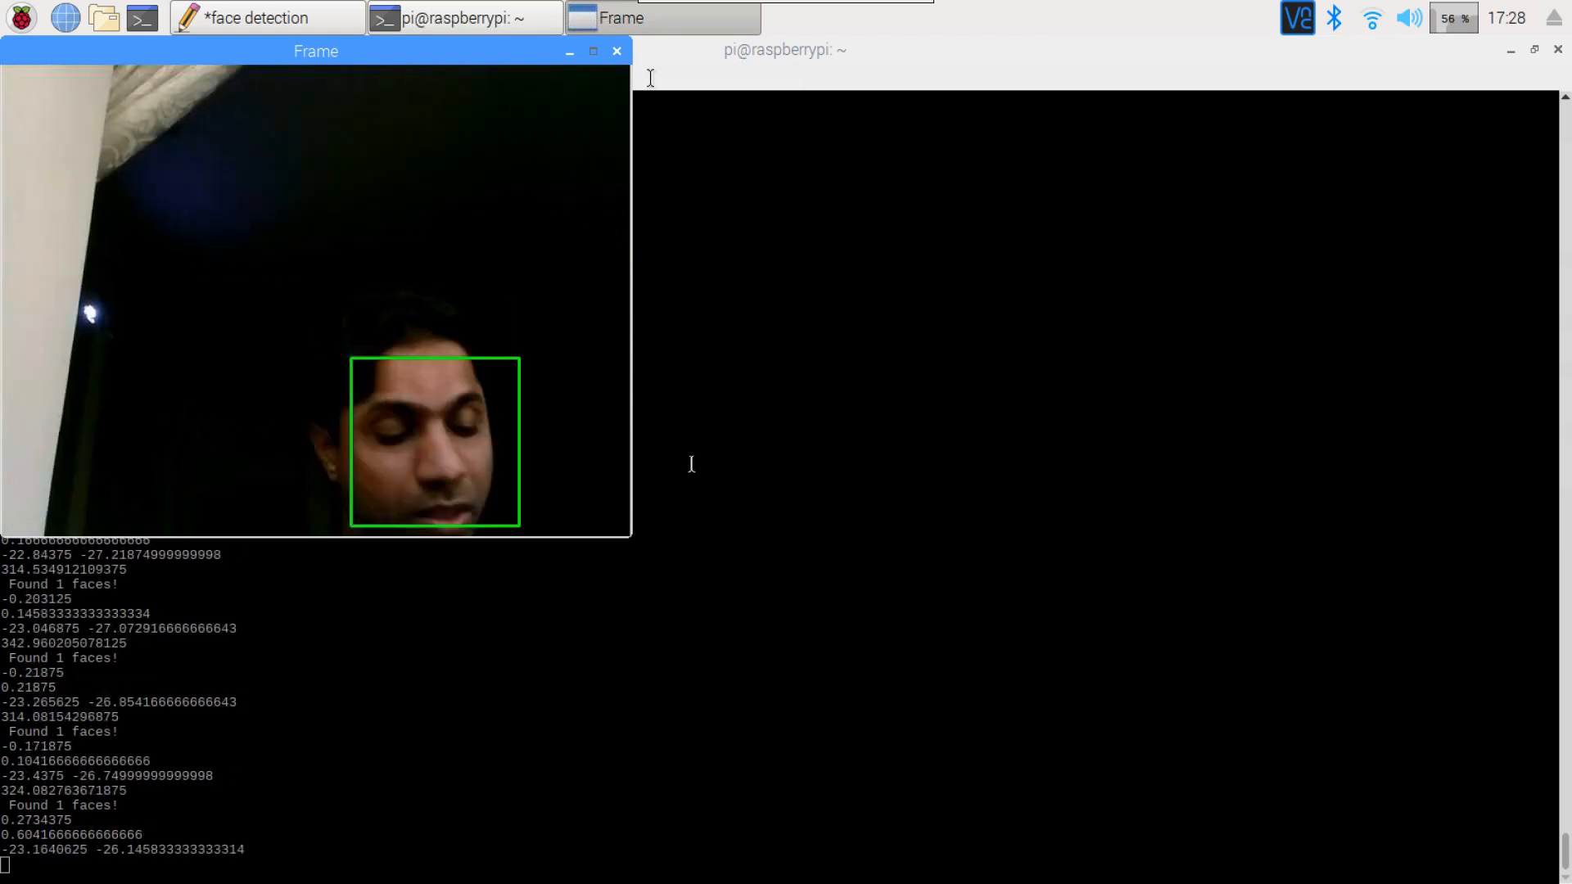
Step: Interrupt the running Haar cascade face tracker with Ctrl+C
{"action": "key", "text": "ctrl+c"}
{"action": "type", "text": "cd PanTiltFacetracker/facetracker_caffe/"}
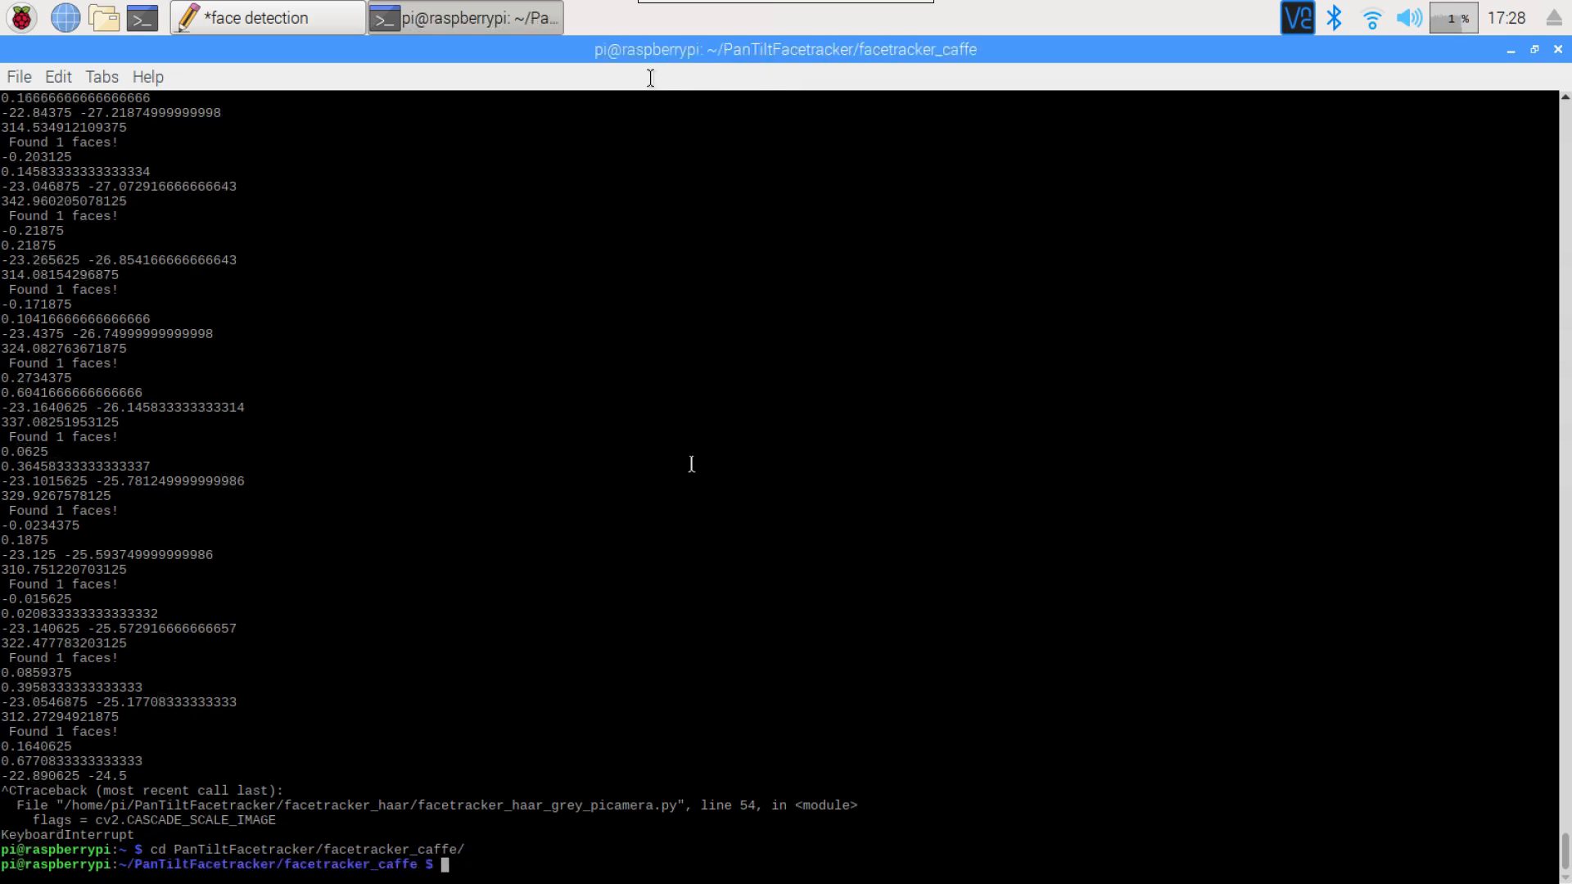
Step: Run facetracker_caffe_test.py with deploy.prototxt.txt and the res10 Caffe model
{"action": "type", "text": "sudo python3 facetracker_caffe_test.py --prototxt deploy.prototxt.txt --model res10_300x300_ssd_iter_140000.caffemodel"}
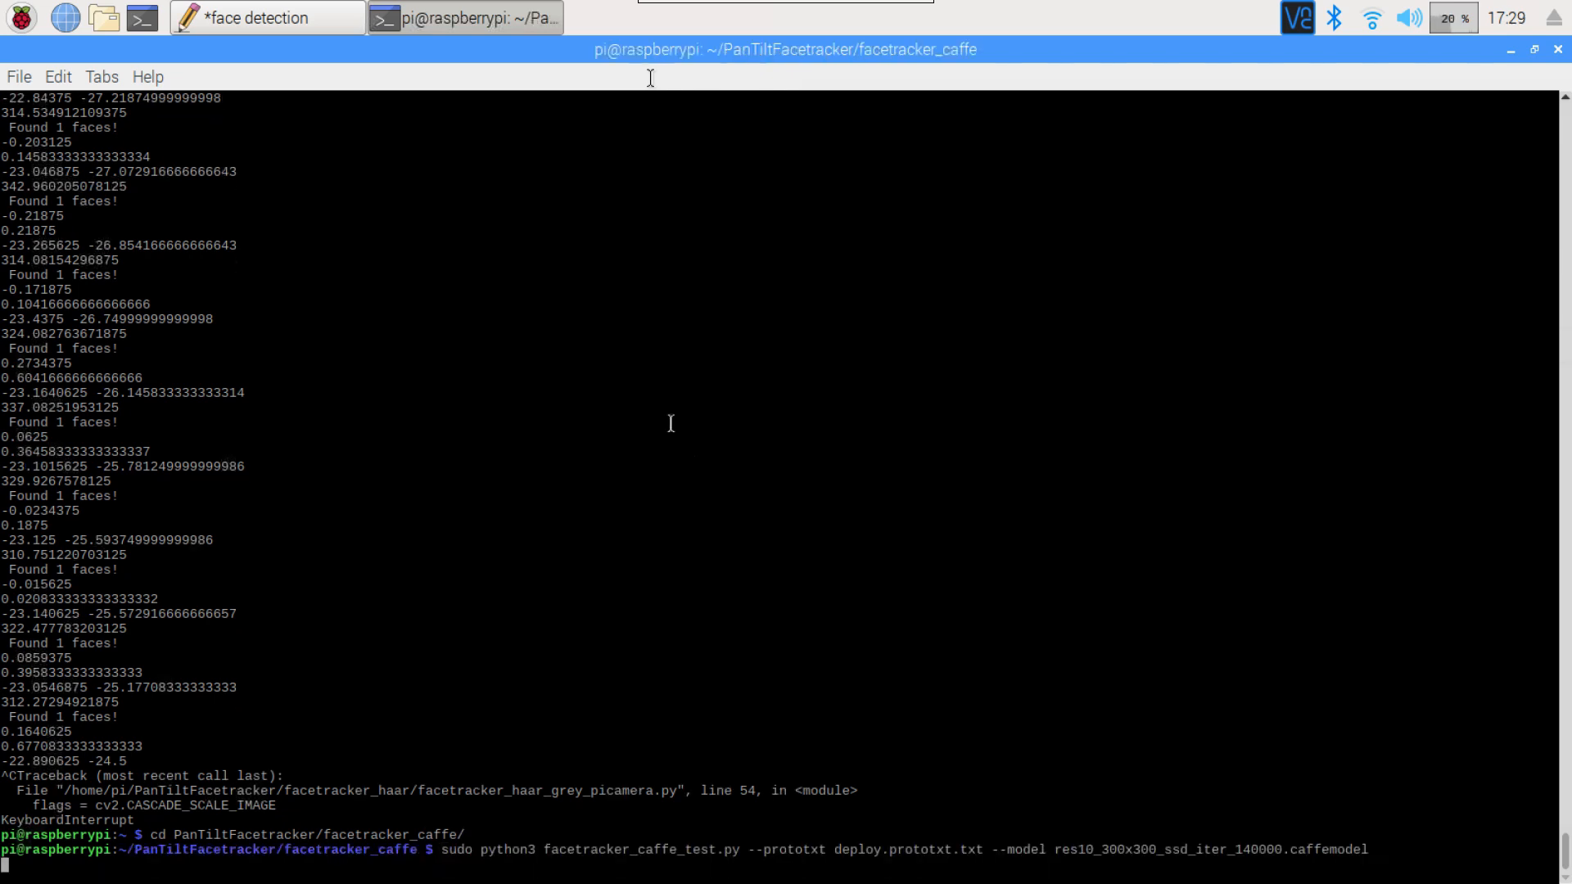
{"action": "key", "text": "Return"}
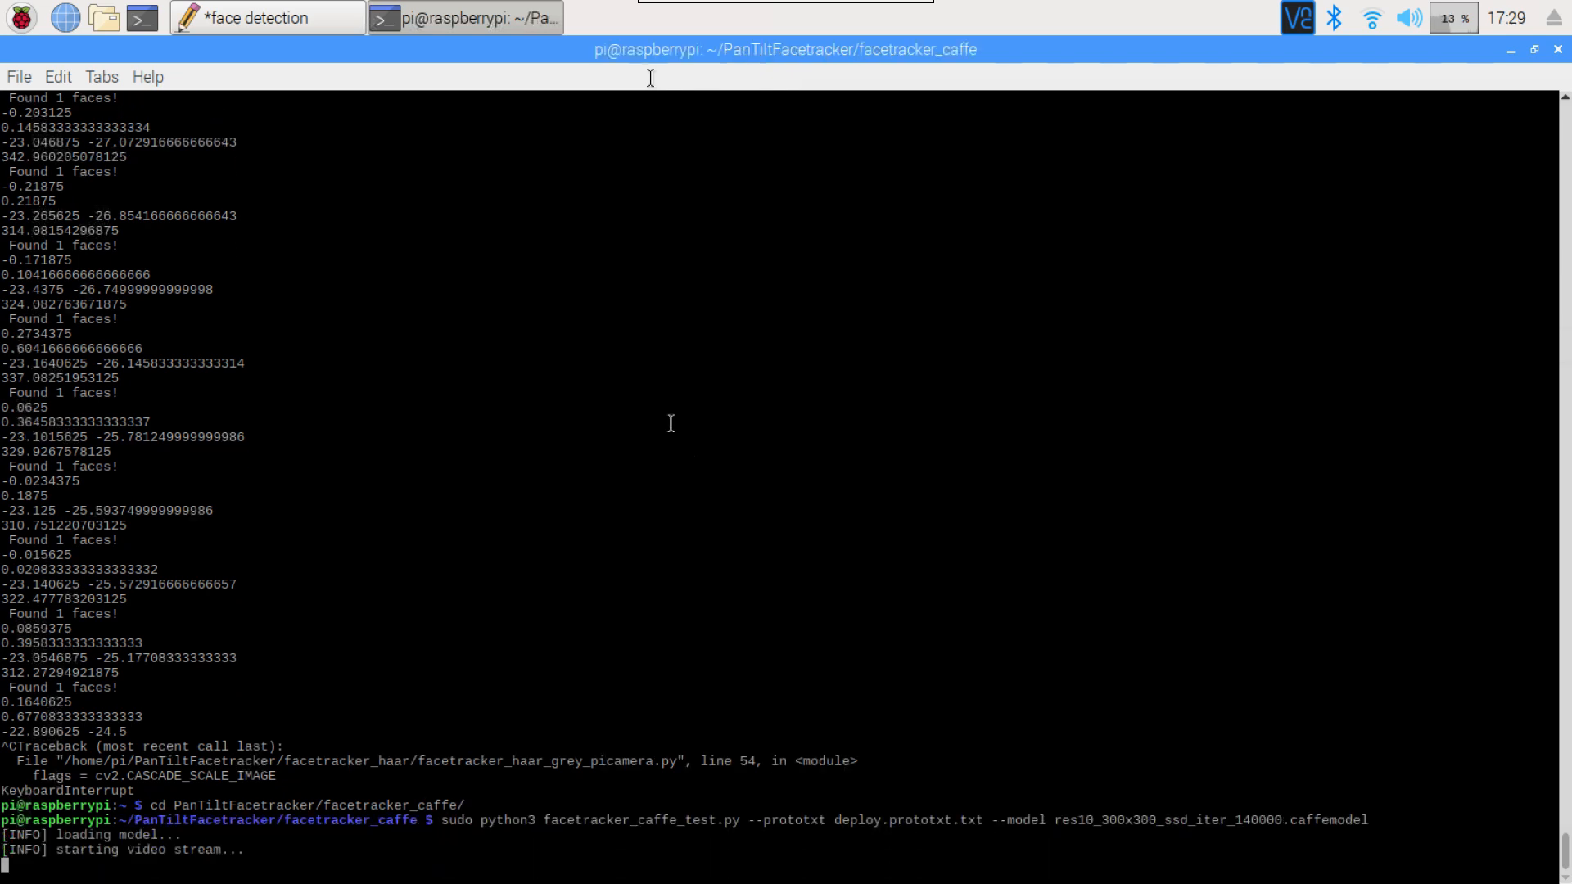